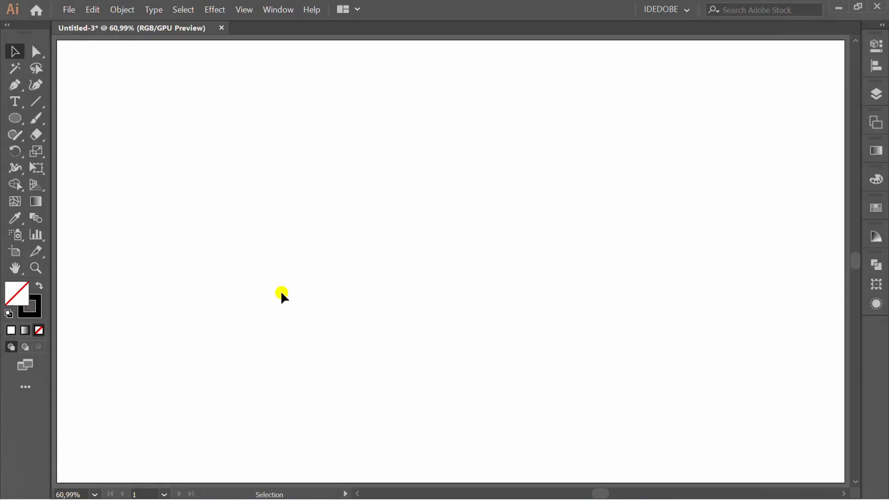
- Centre a horizontal and a vertical line on each other to form a cross
click(36, 101)
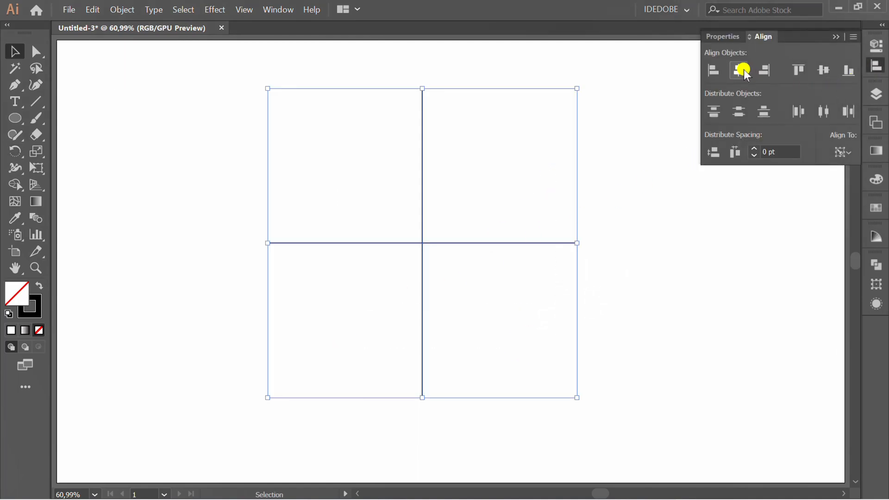
click(739, 70)
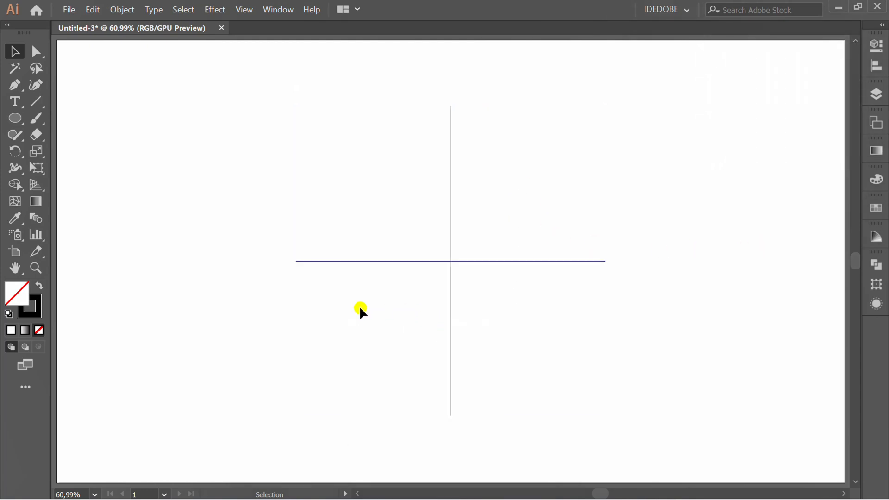
- Create a 200 pt circle with the Ellipse tool and move it so its bottom meets the crossing
click(14, 118)
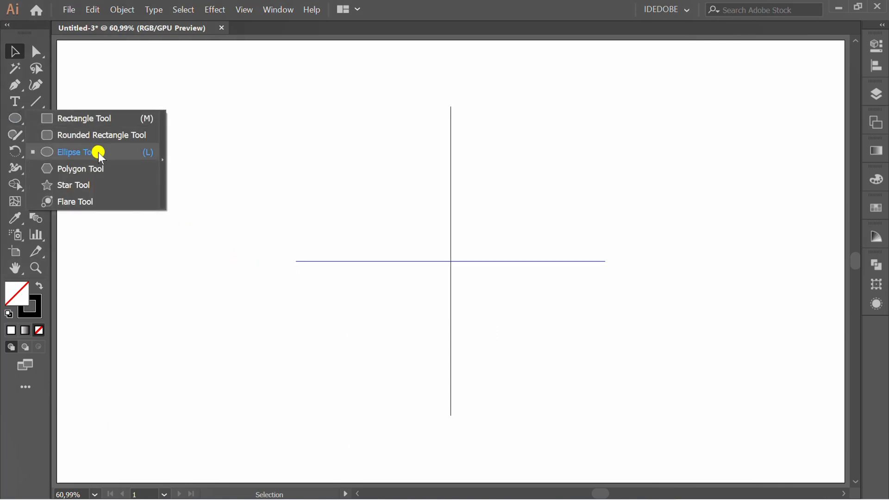
click(74, 152)
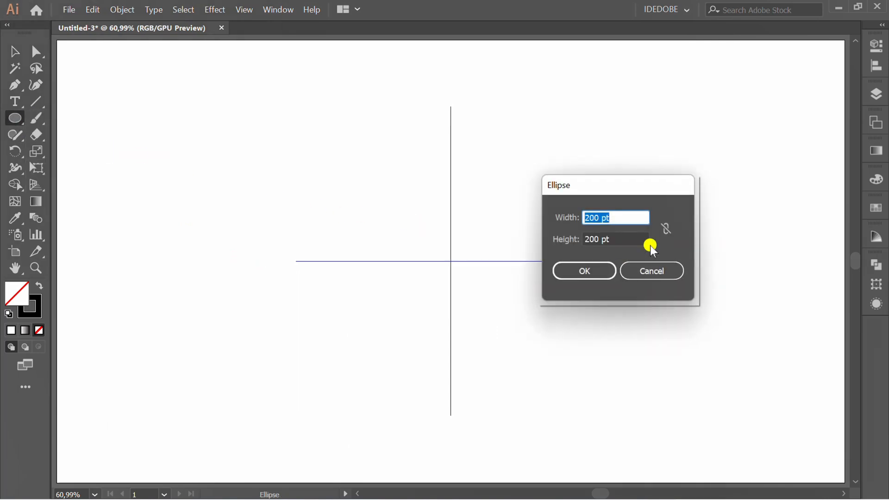
click(616, 239)
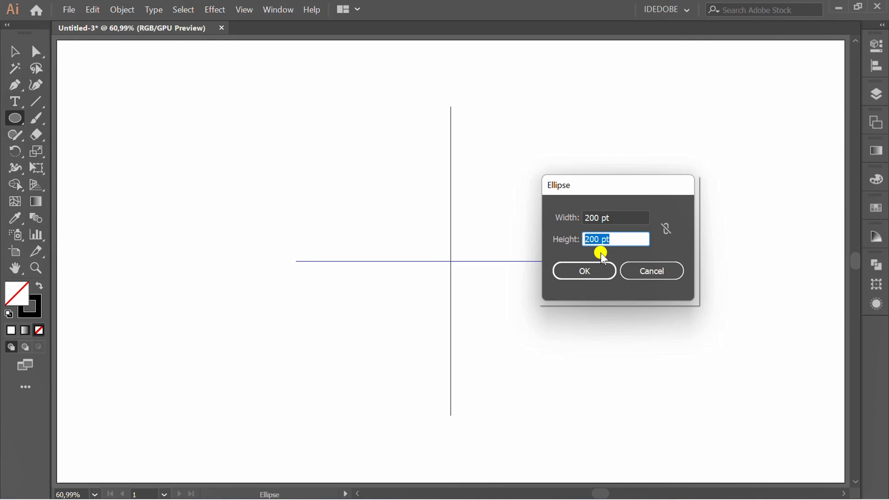
click(584, 271)
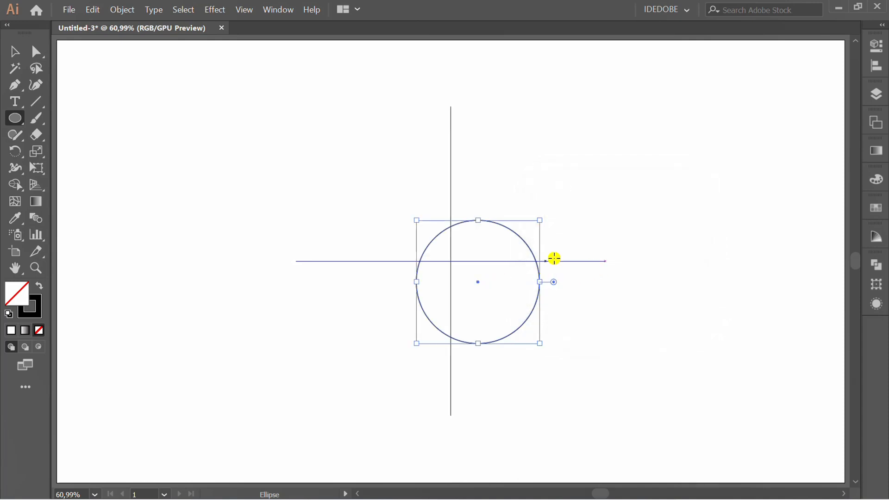
click(738, 70)
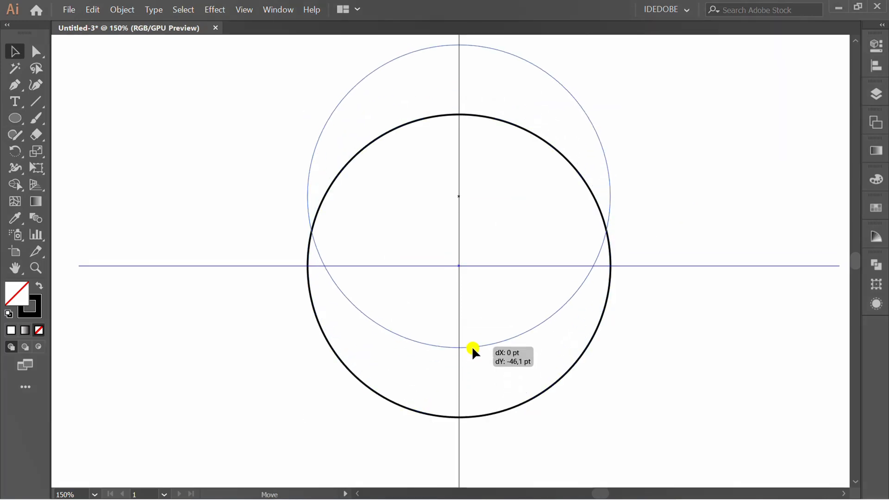
drag(474, 348, 475, 266)
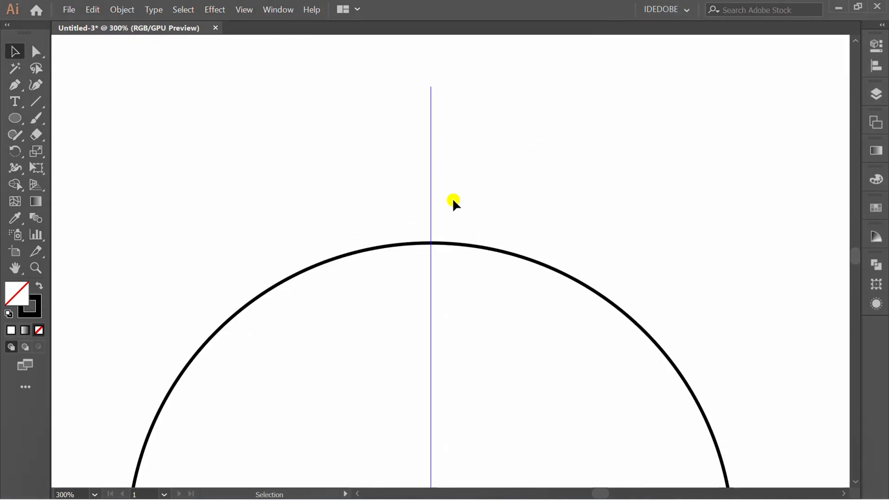
- Create a 30 pt square, rotate it 45° into a diamond and nudge it onto the circle's top
click(15, 119)
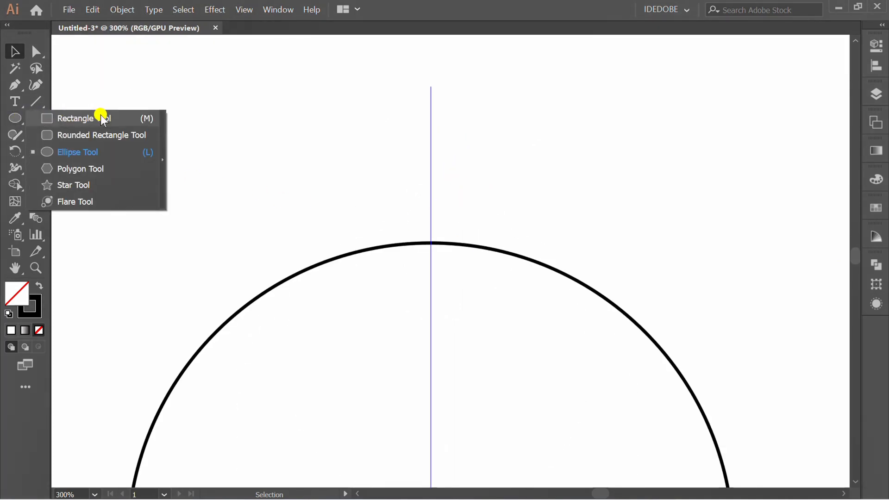
click(75, 118)
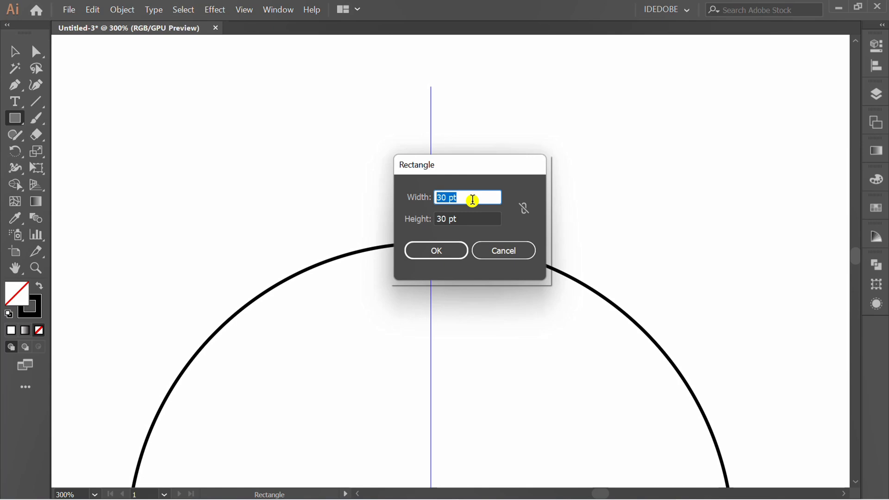
key(Tab)
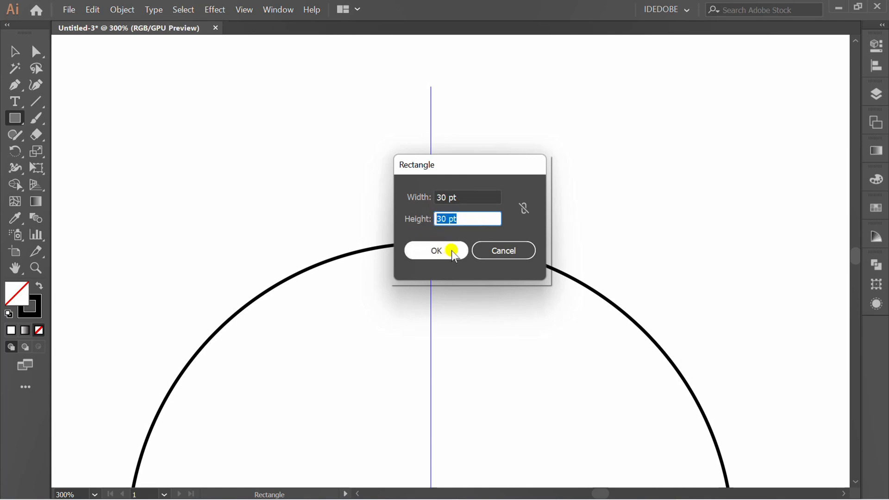
click(436, 250)
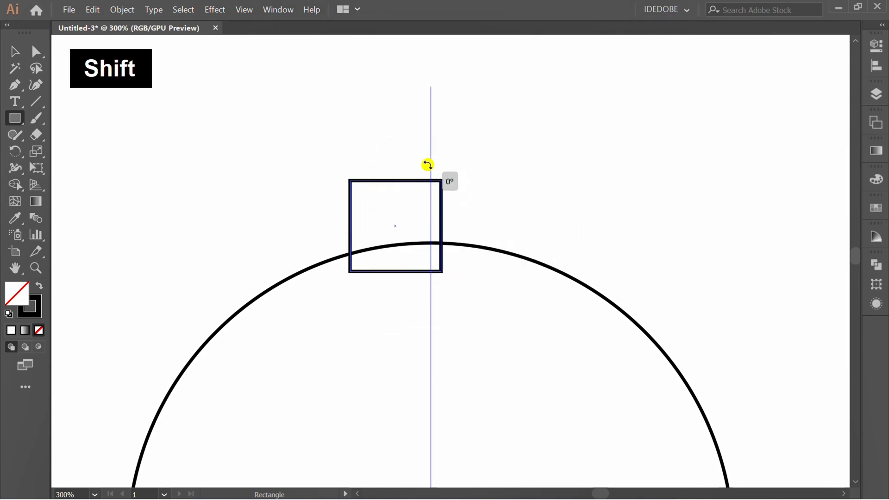
drag(427, 165, 431, 255)
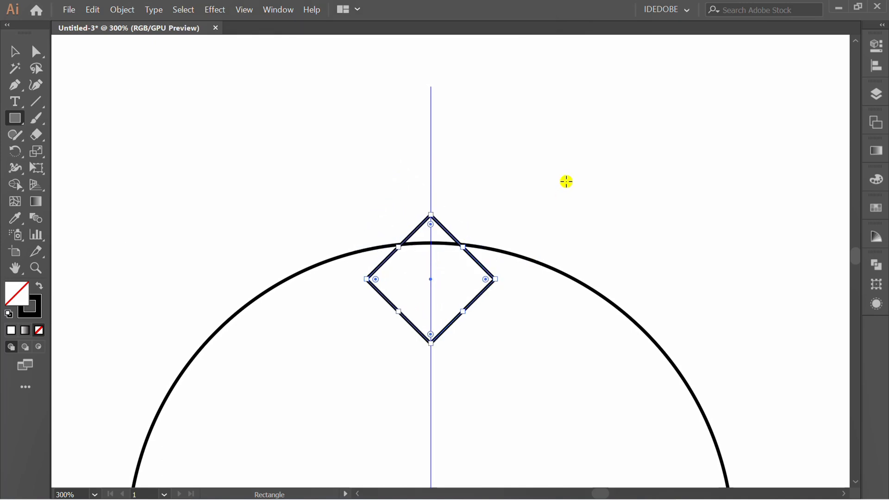
key(Up)
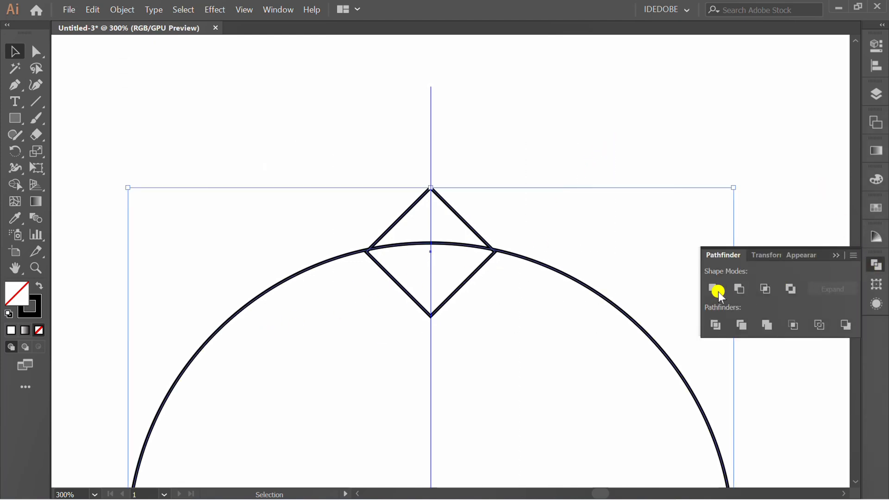
- Unite the circle and diamond, then smooth the curve into the pointed tip
click(713, 289)
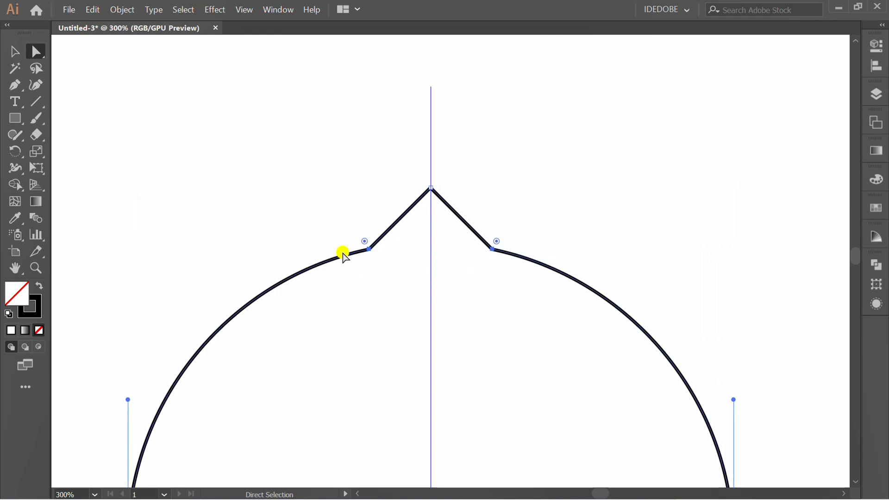
drag(343, 252, 263, 79)
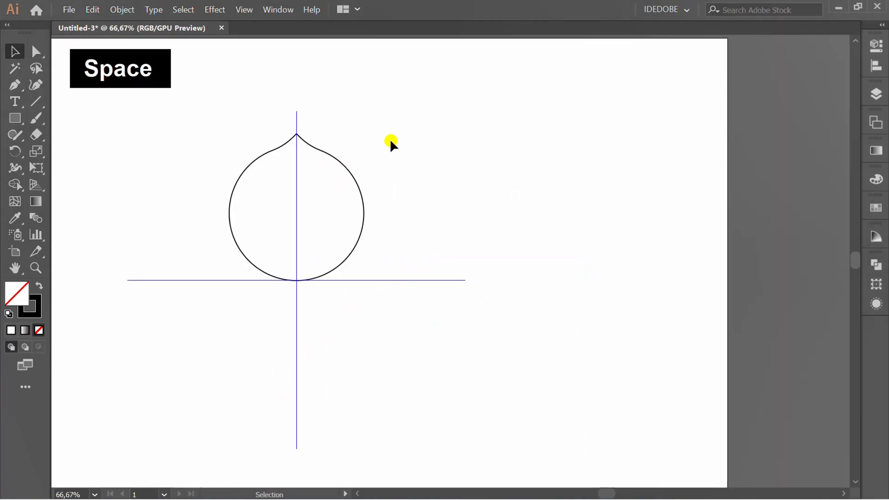
- Apply a Transform effect with Preview on, Angle 72° and 4 copies to make five petals
click(214, 9)
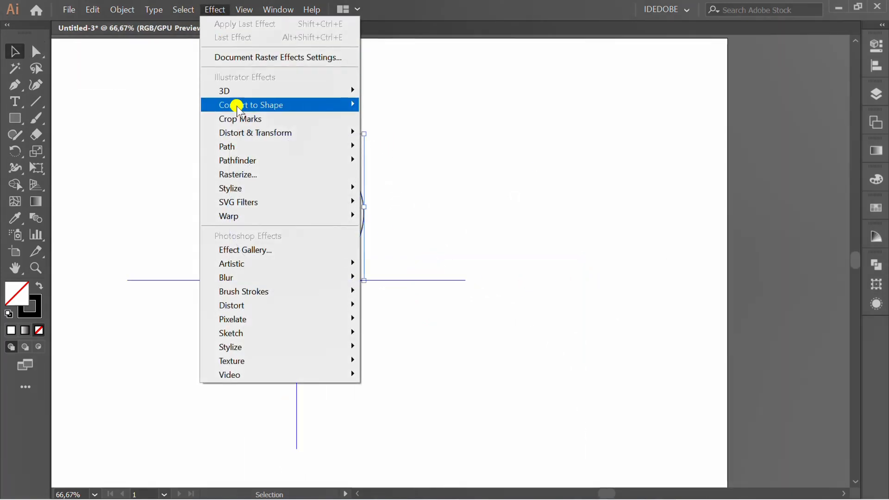
mouse_move(255, 133)
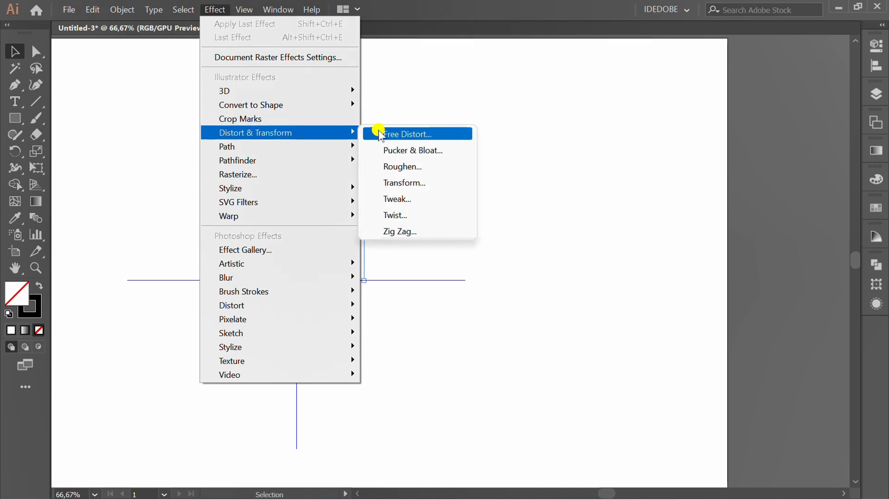
click(404, 182)
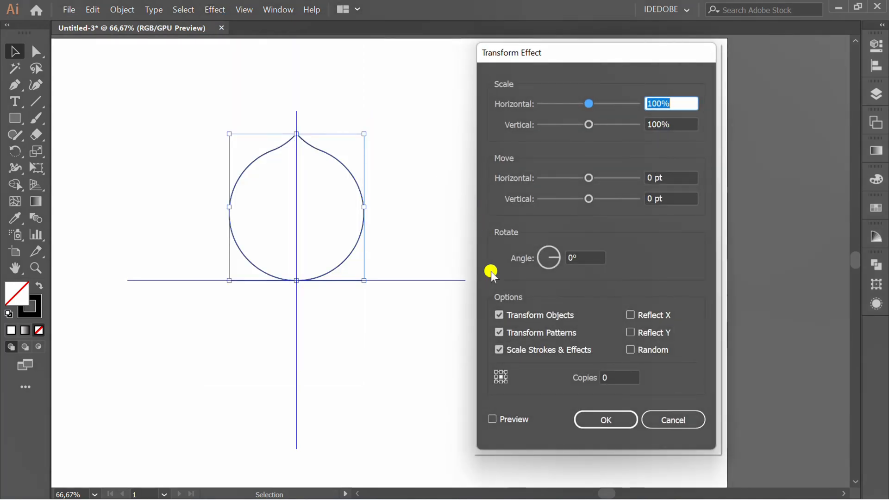
click(492, 420)
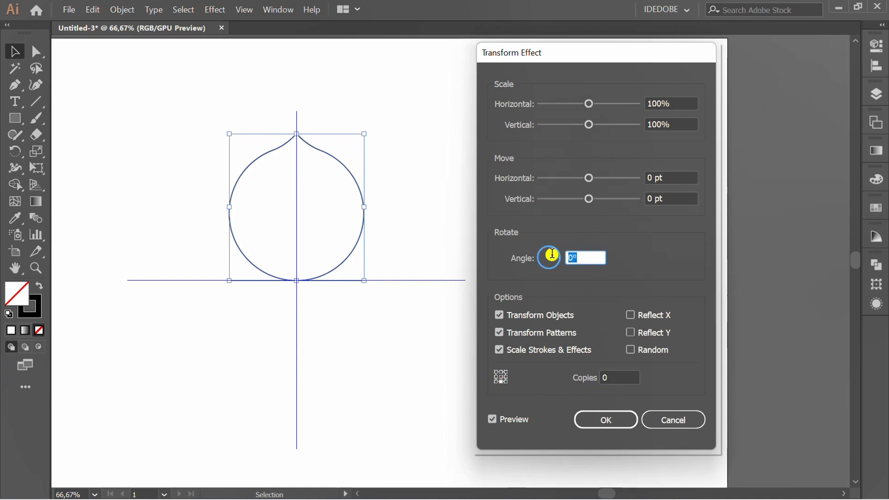
text(72)
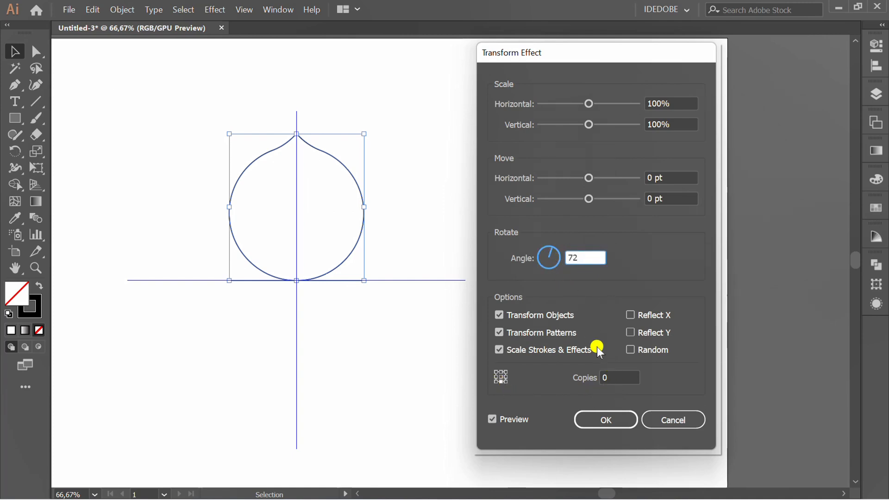
text(2)
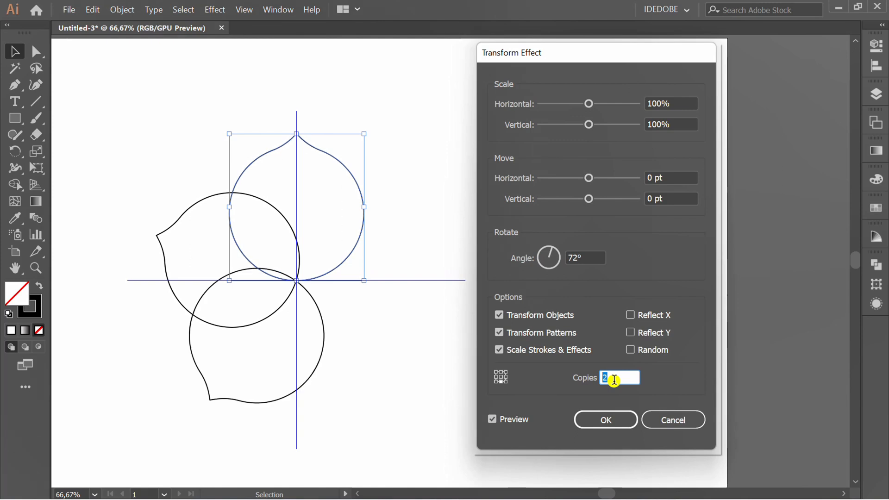
text(4)
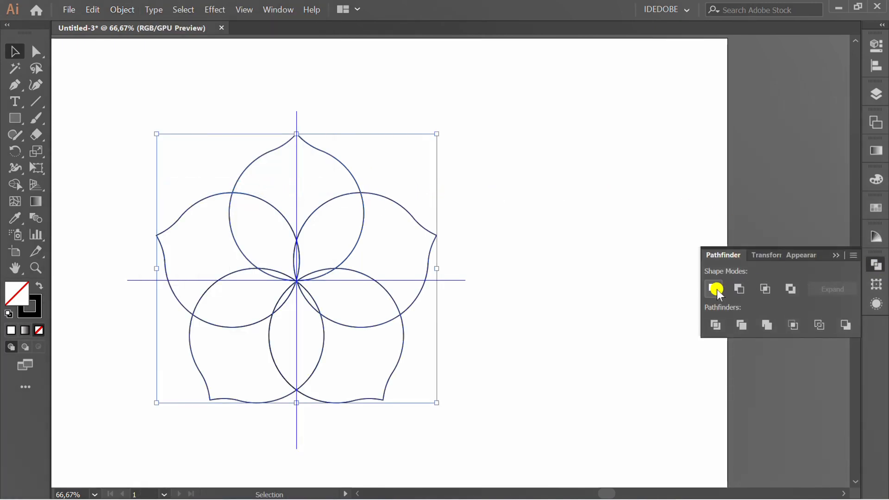
- Unite the petals, add a -10 pt Offset Path inside, and set the outer stroke to 6 pt
click(715, 289)
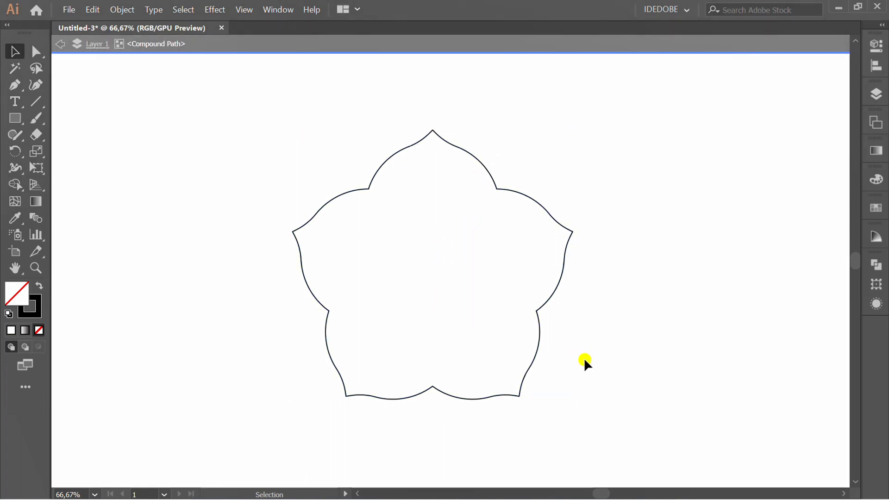
mouse_move(60, 46)
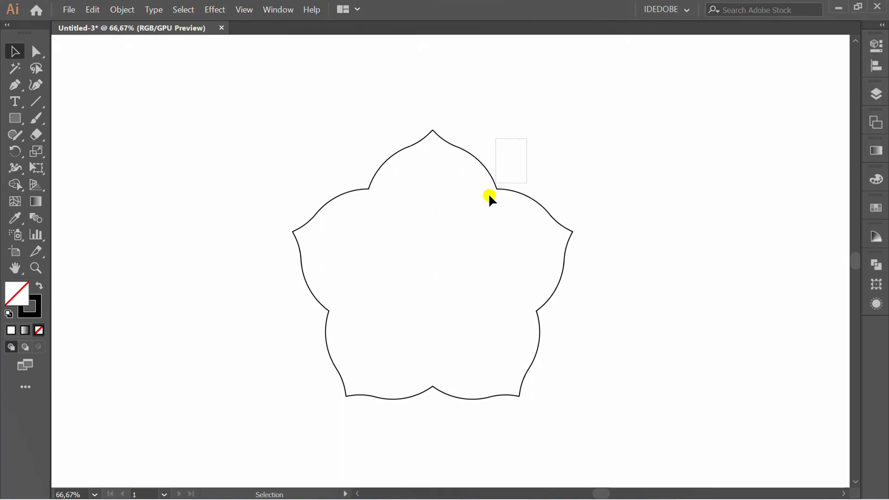
click(121, 9)
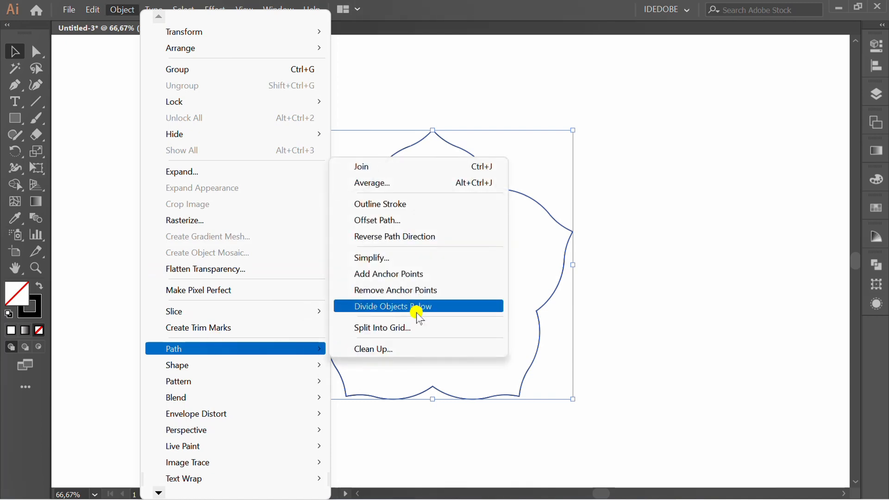
click(377, 220)
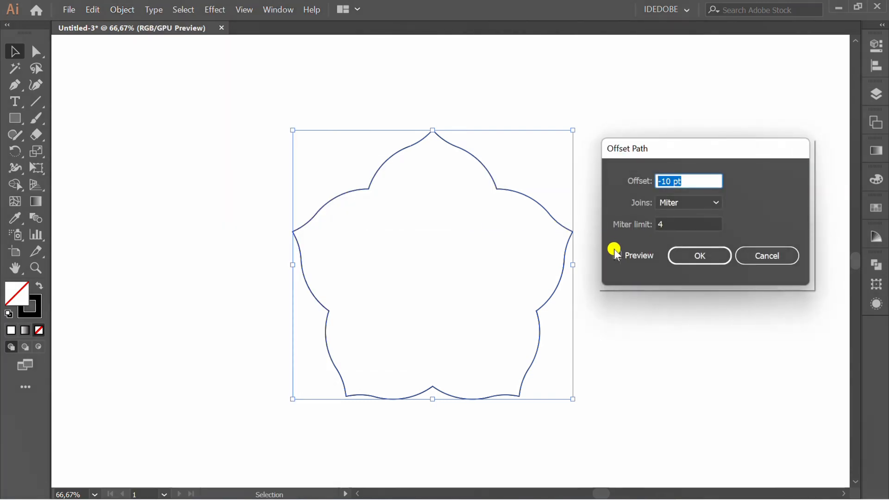
click(616, 255)
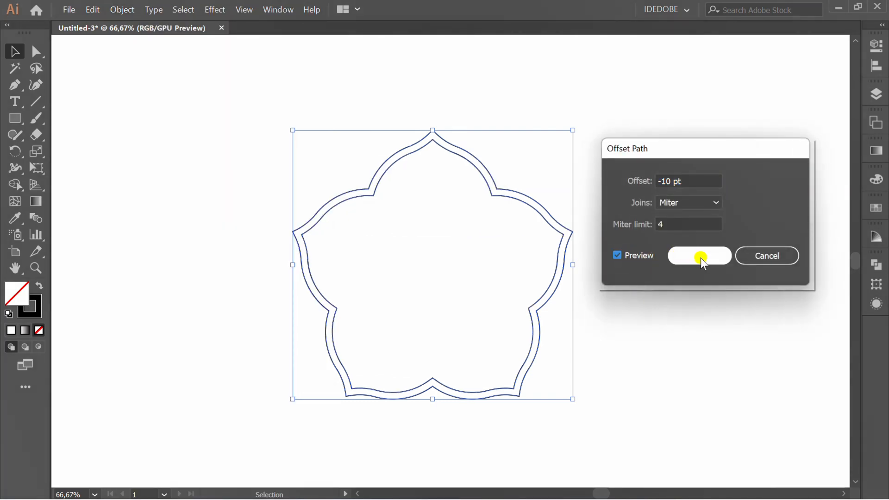
click(700, 255)
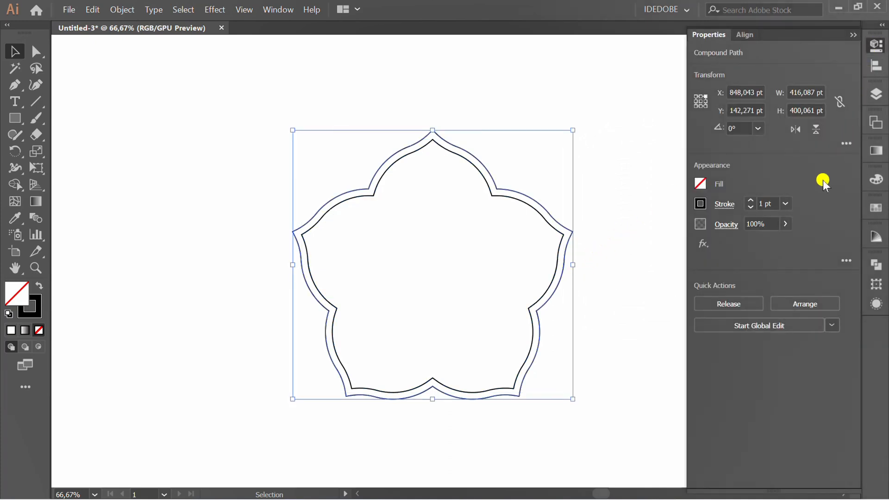
text(6)
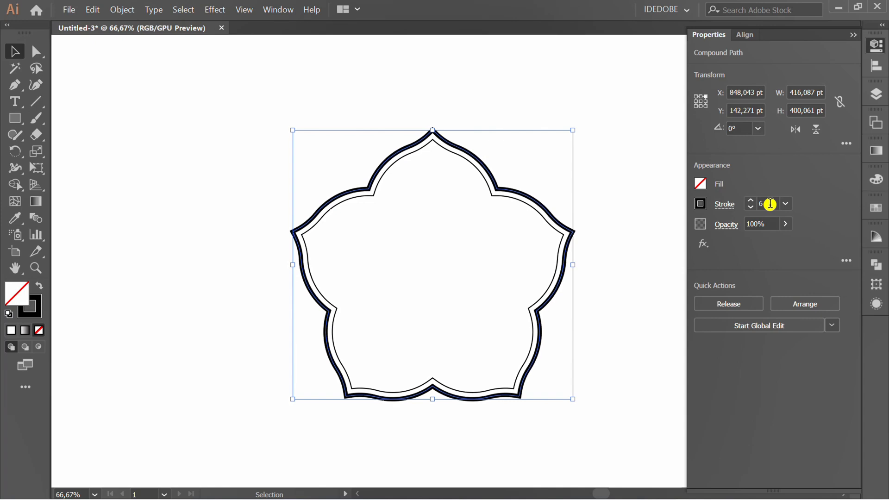